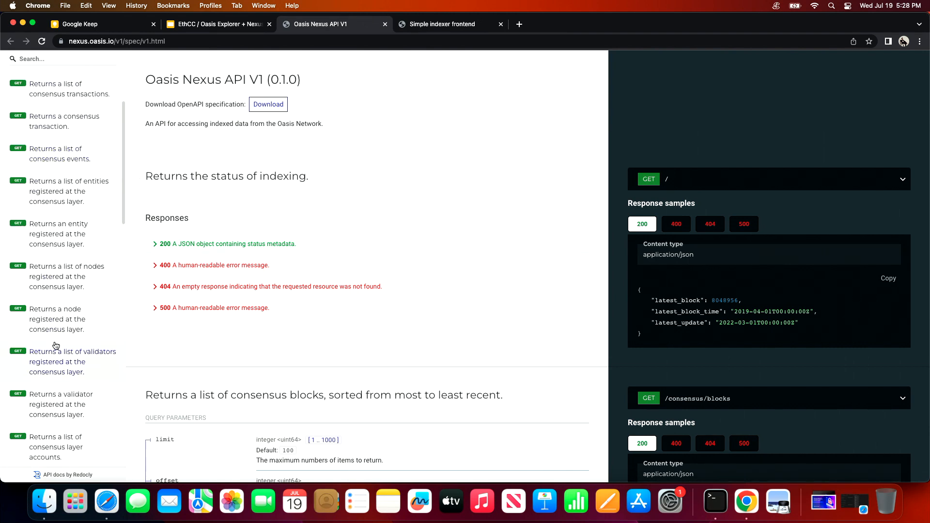
Scroll the endpoint list and main pane down to the consensus blocks endpoint section.
scroll("down", 3)
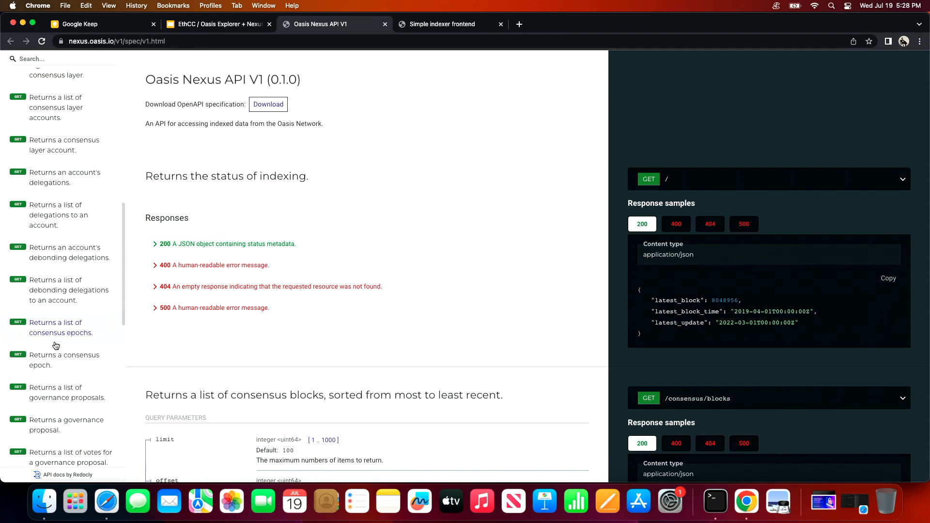
scroll("down", 3)
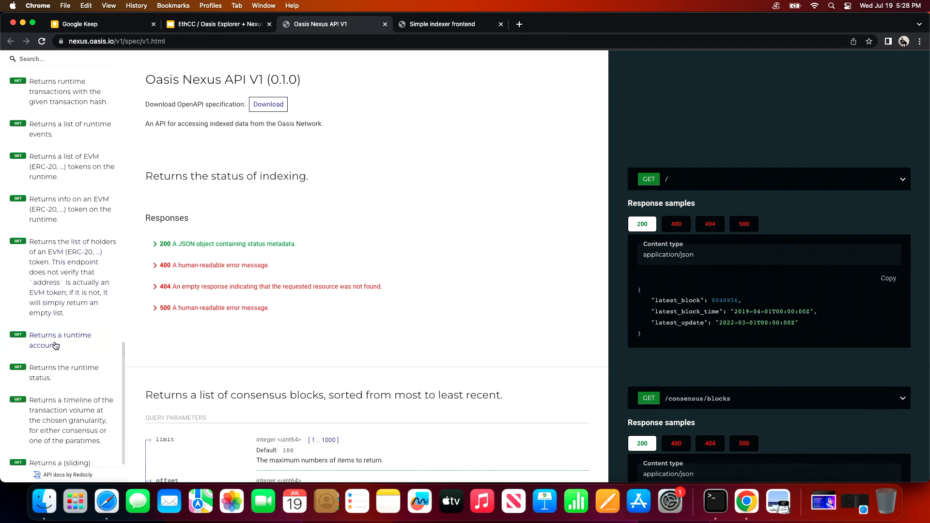
scroll("down", 3)
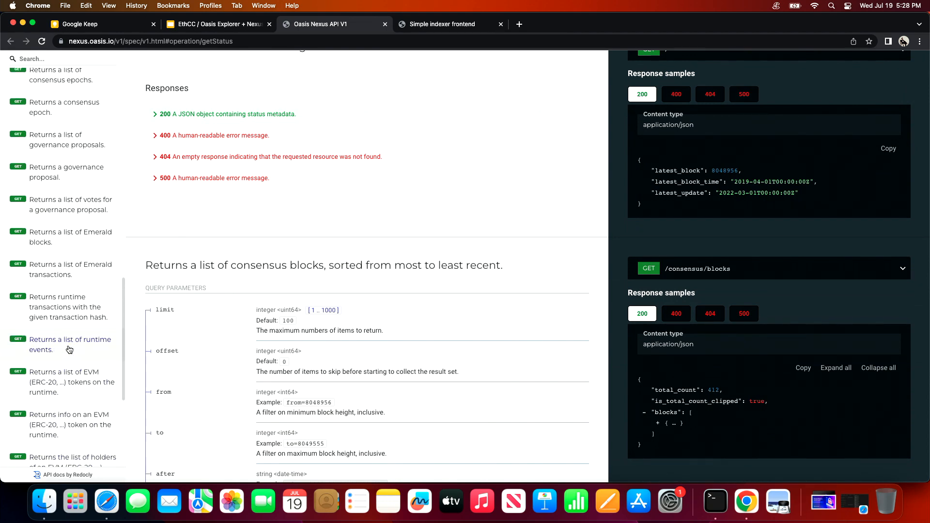
scroll("down", 3)
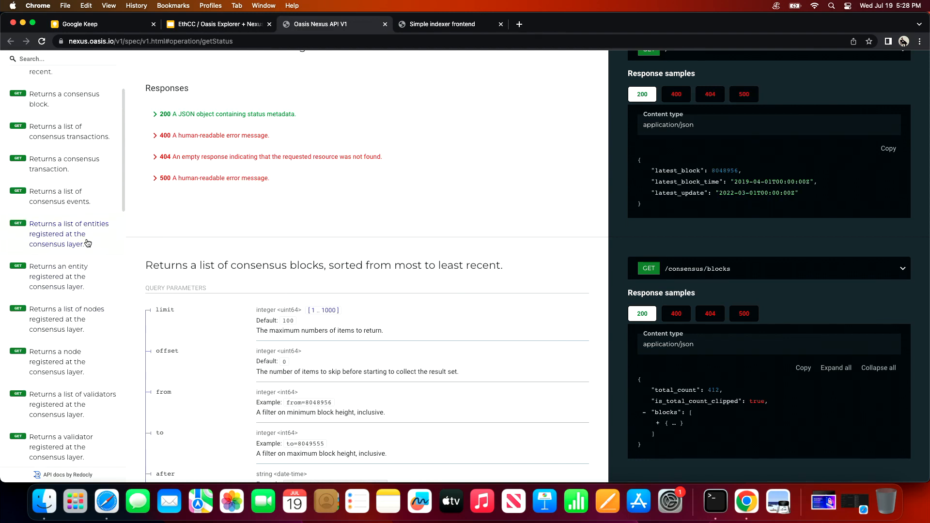
scroll("down", 3)
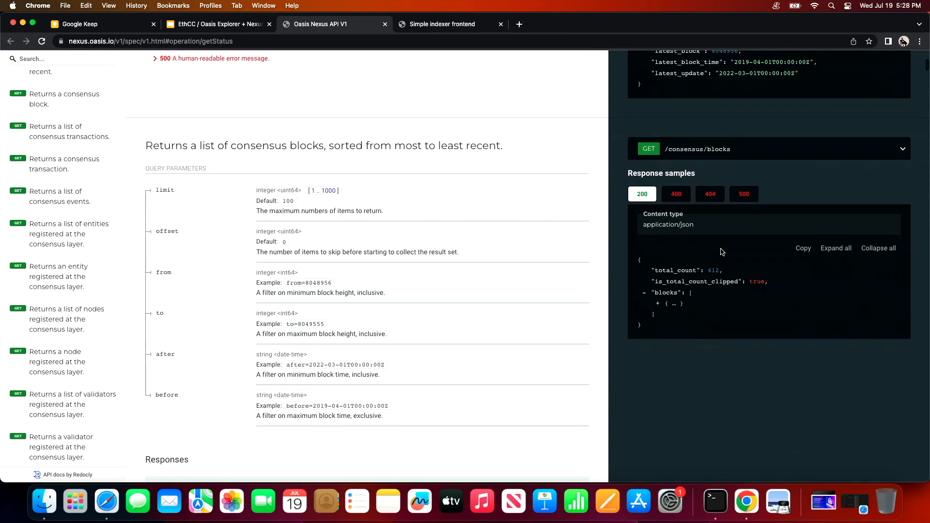
scroll("down", 3)
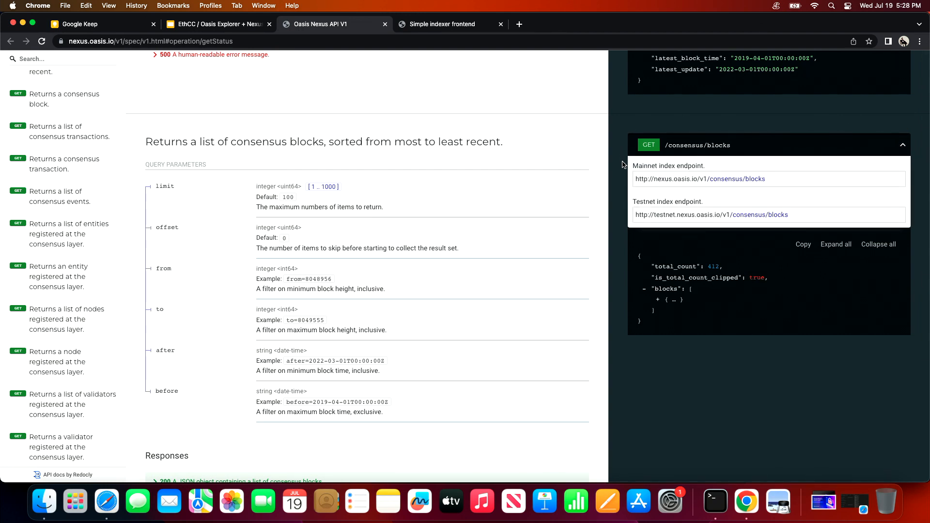
mouse_move(762, 182)
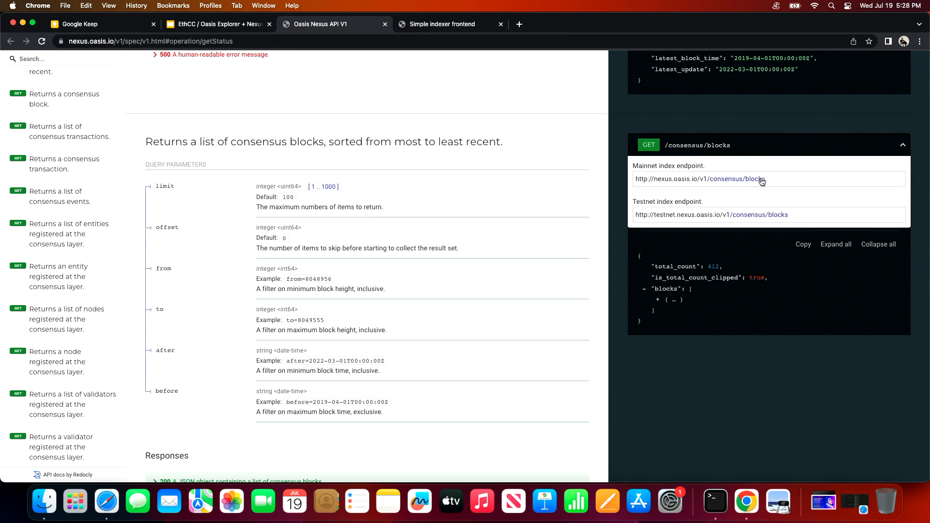
mouse_move(745, 183)
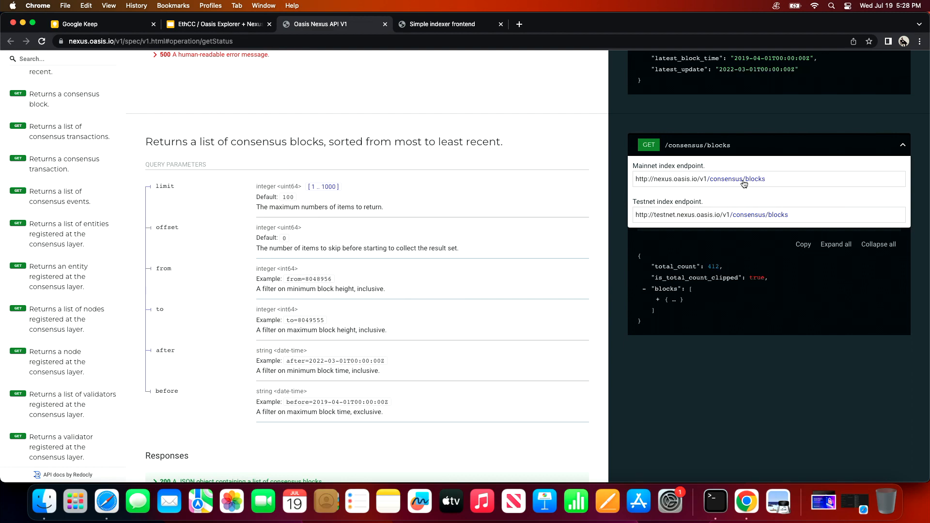
right_click(700, 179)
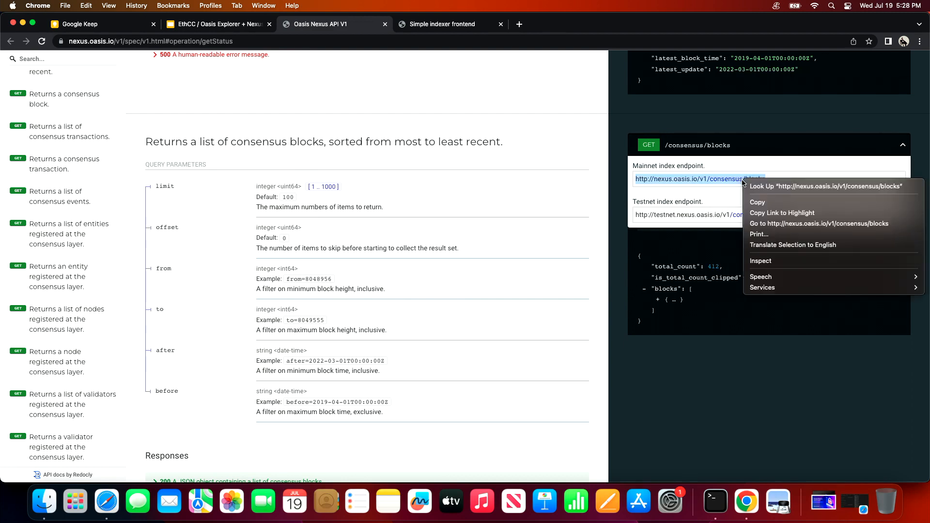
mouse_move(788, 223)
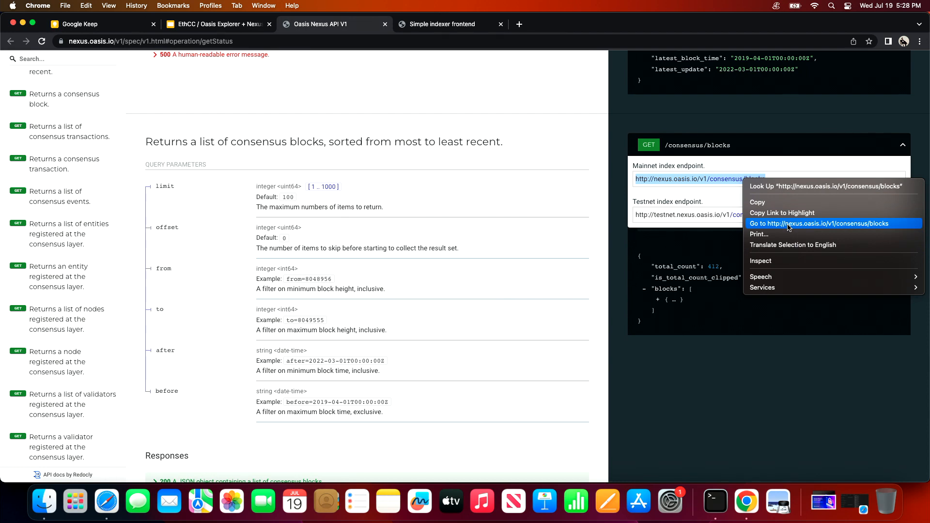
left_click(810, 224)
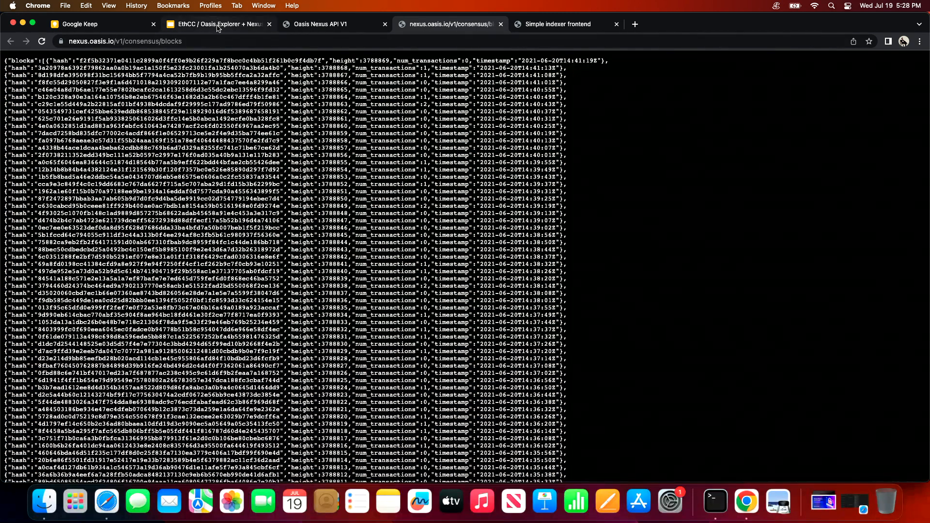
Return to slide 9 of the EthCC / Oasis Explorer presentation.
left_click(218, 24)
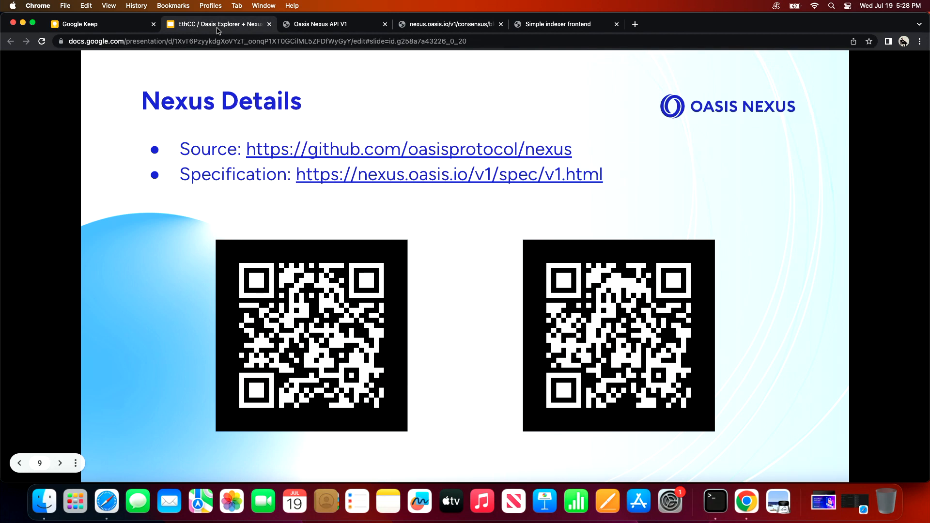
mouse_move(223, 182)
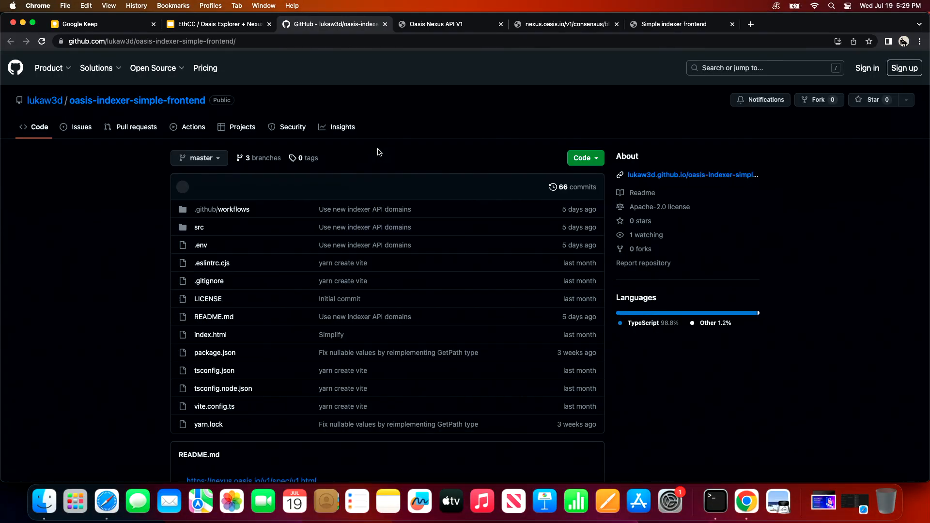
Review the README's Endpoints used list, then bring Terminal forward.
scroll("down", 3)
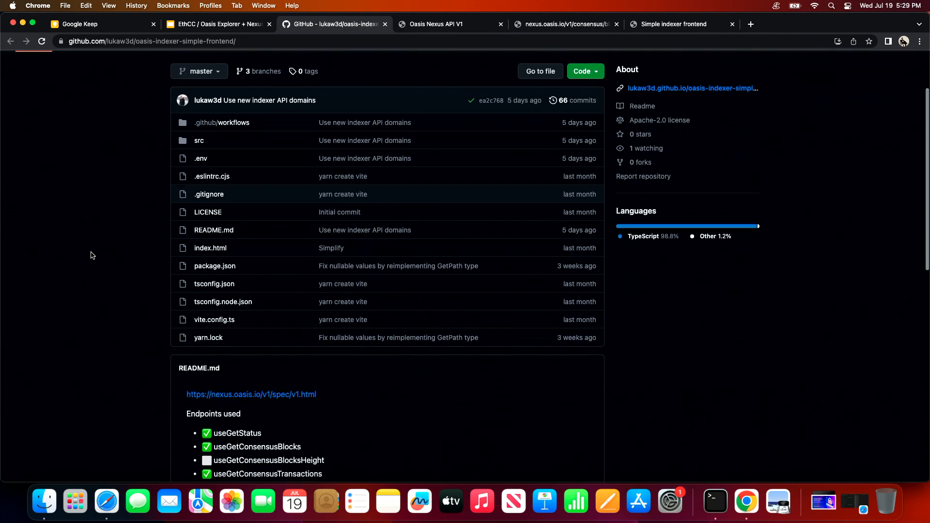
scroll("down", 3)
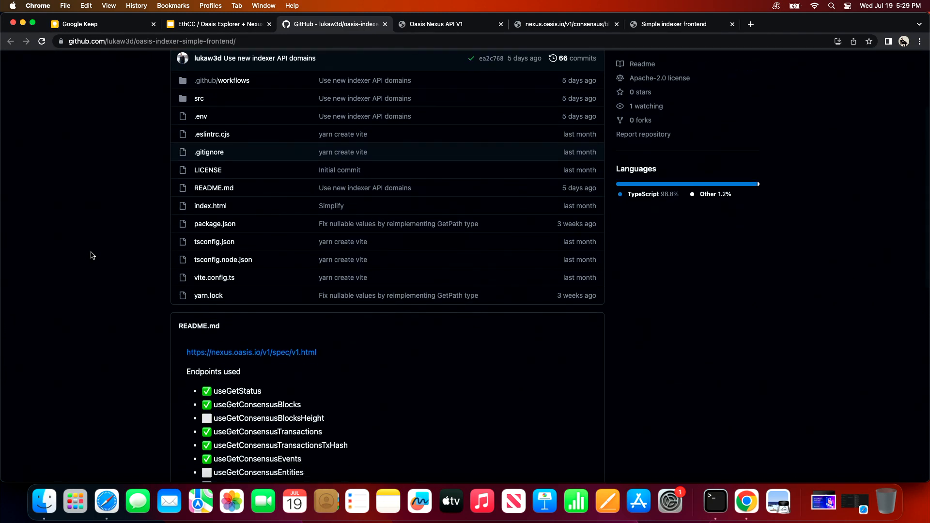
scroll("down", 3)
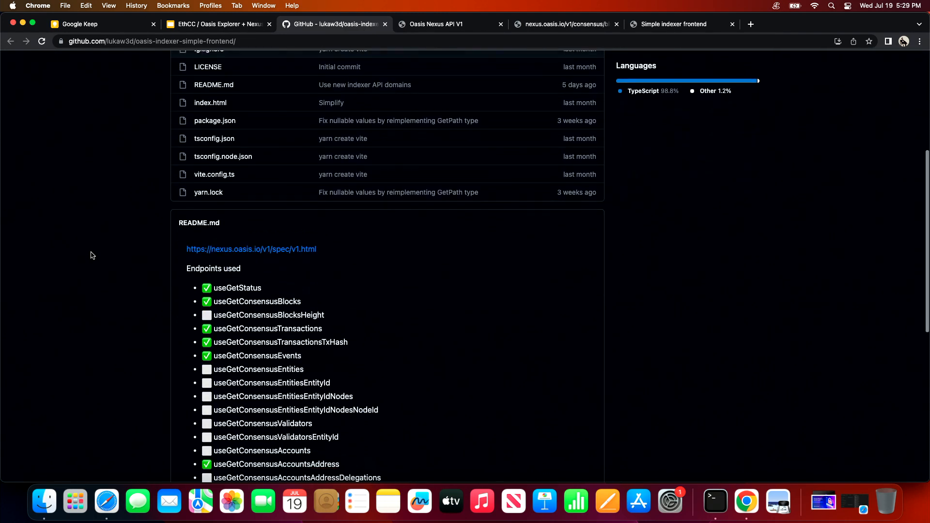
scroll("down", 3)
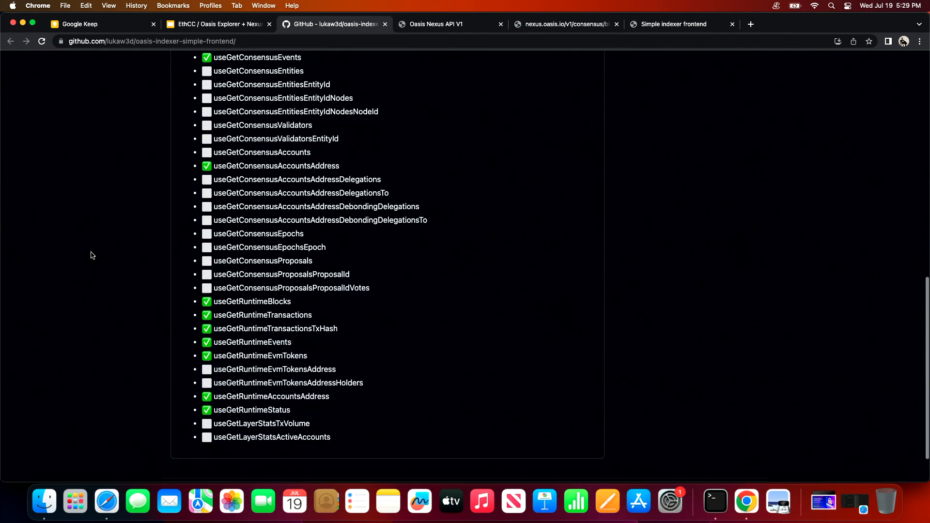
scroll("down", 3)
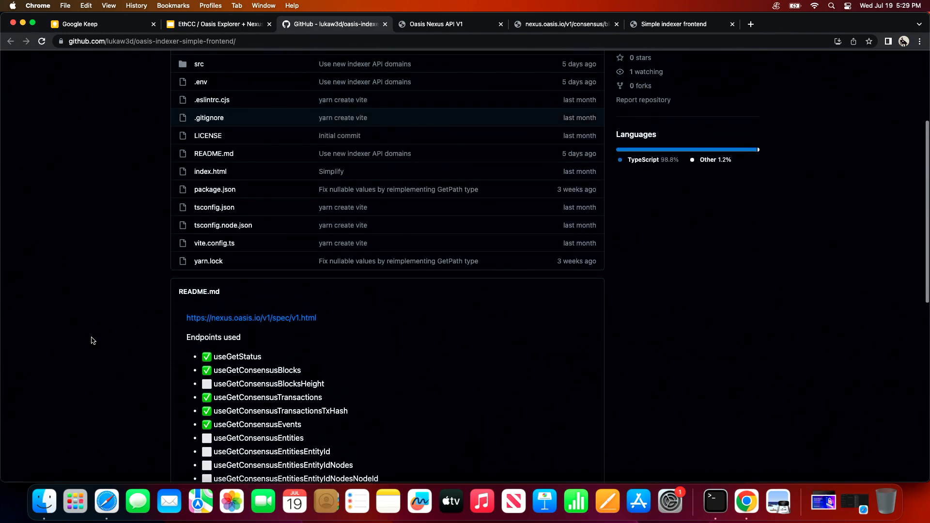
mouse_move(715, 502)
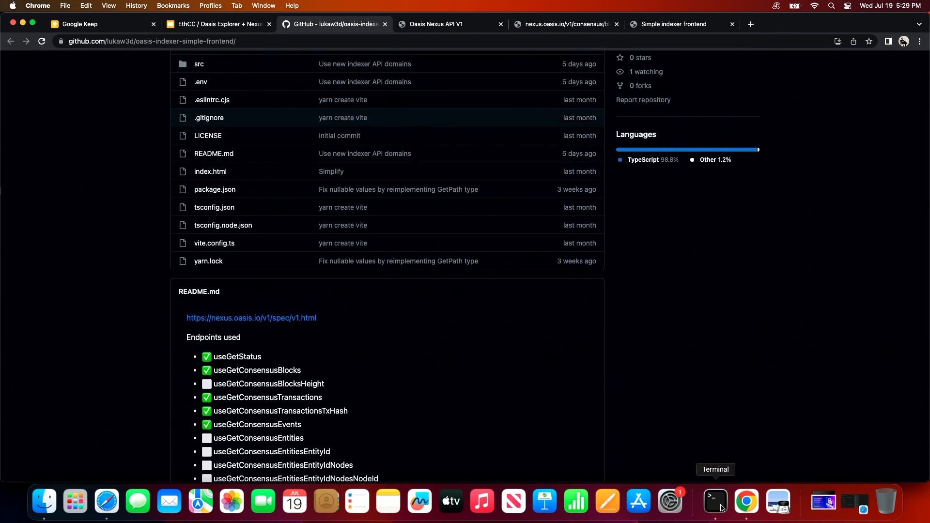
left_click(716, 501)
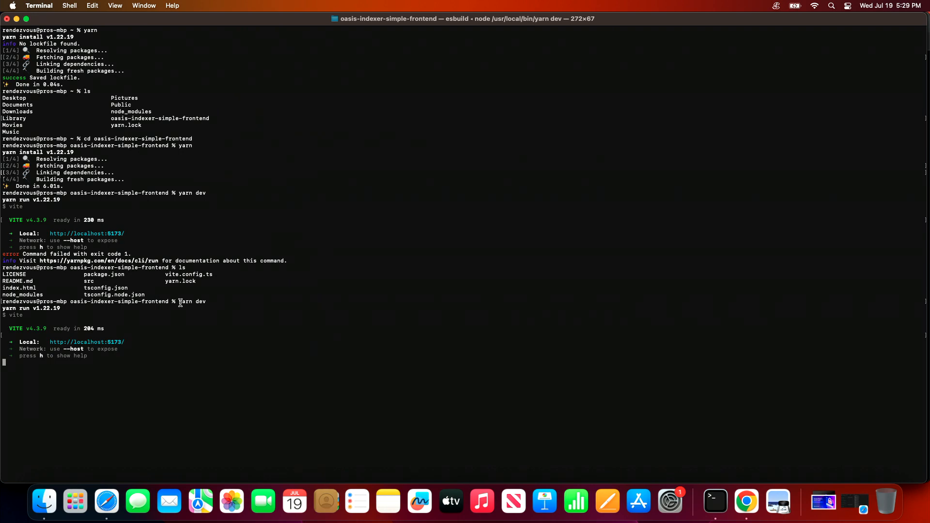
mouse_move(51, 338)
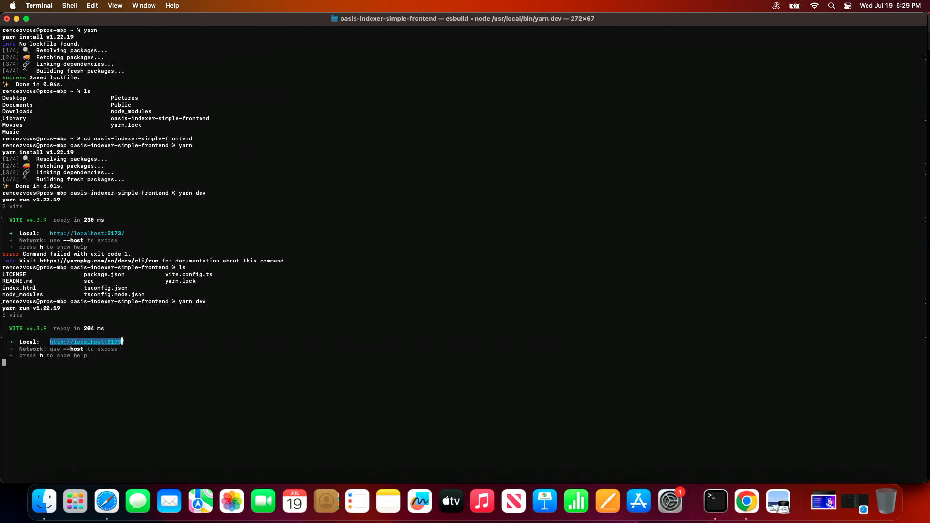
right_click(83, 341)
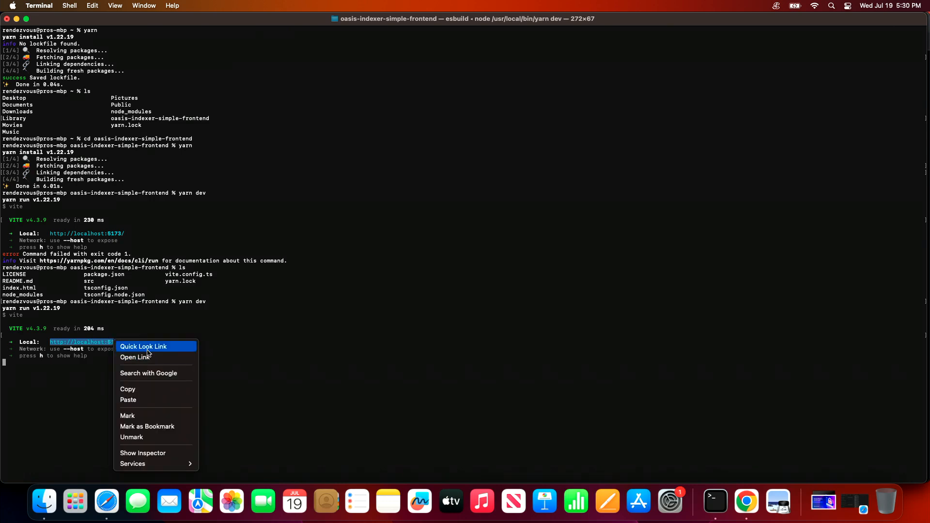
left_click(135, 357)
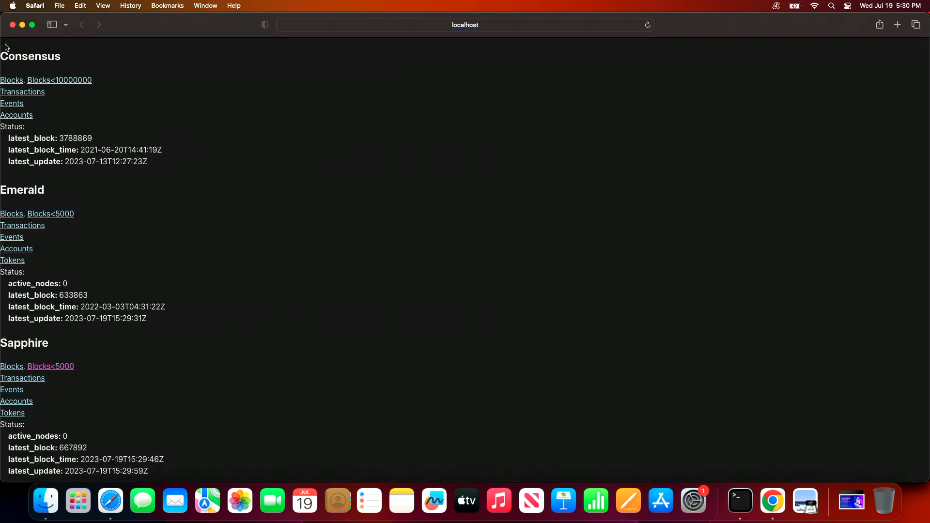
scroll("down", 3)
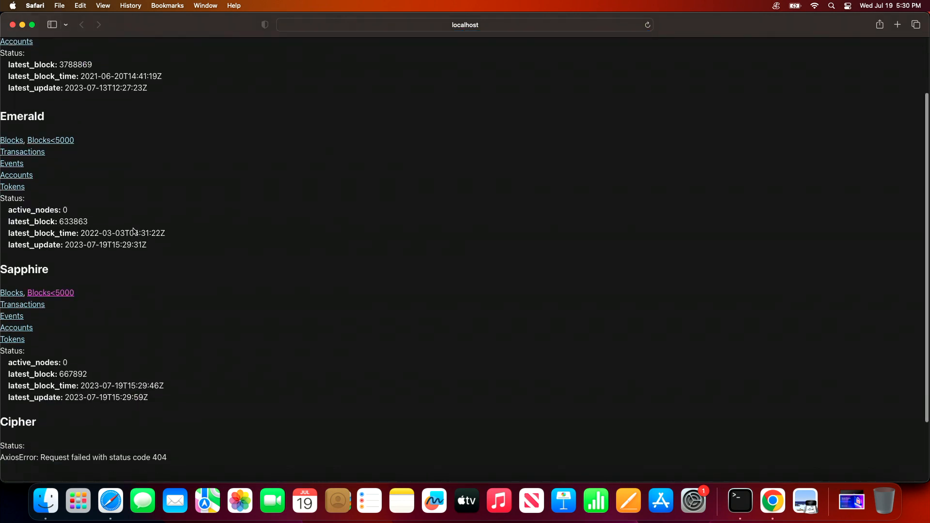
scroll("down", 3)
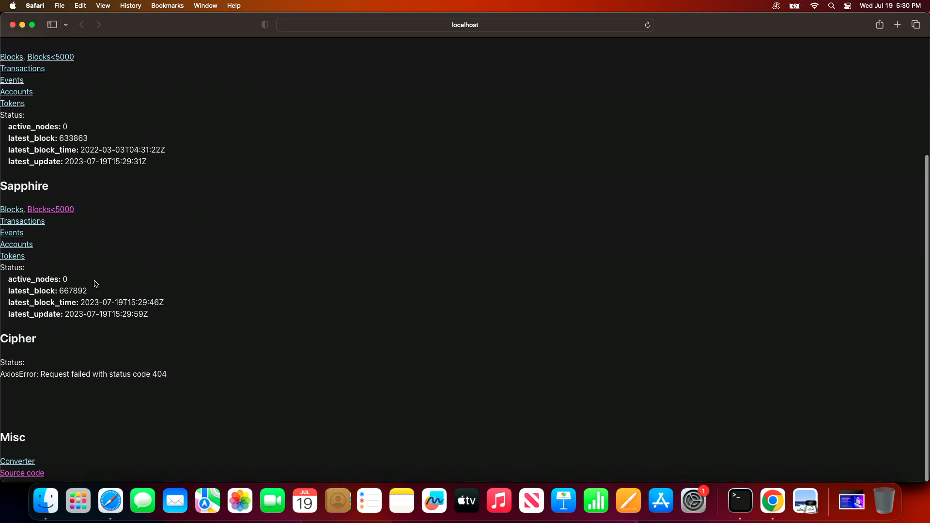
scroll("up", 3)
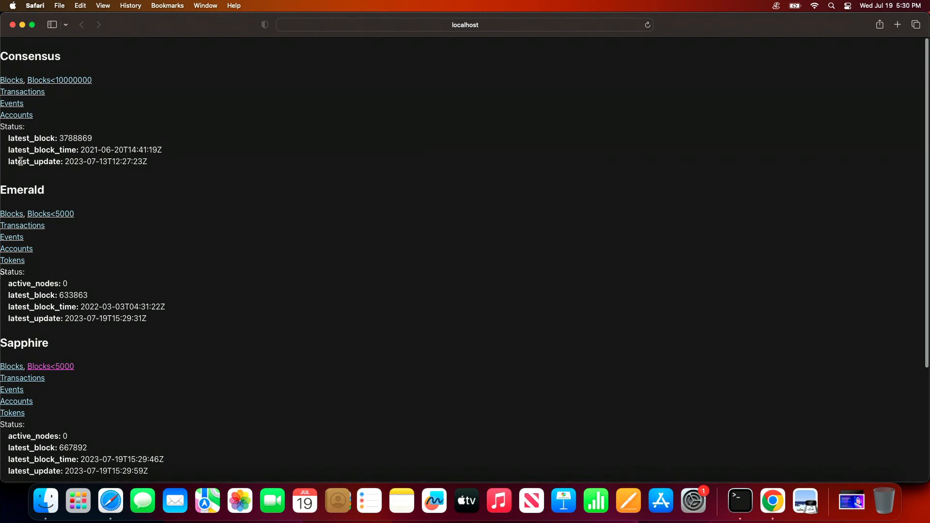
scroll("down", 3)
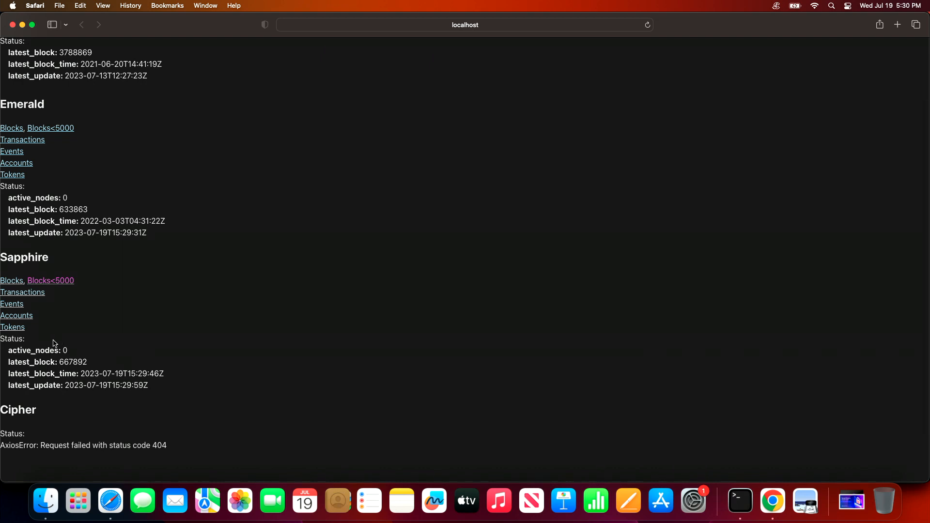
mouse_move(55, 343)
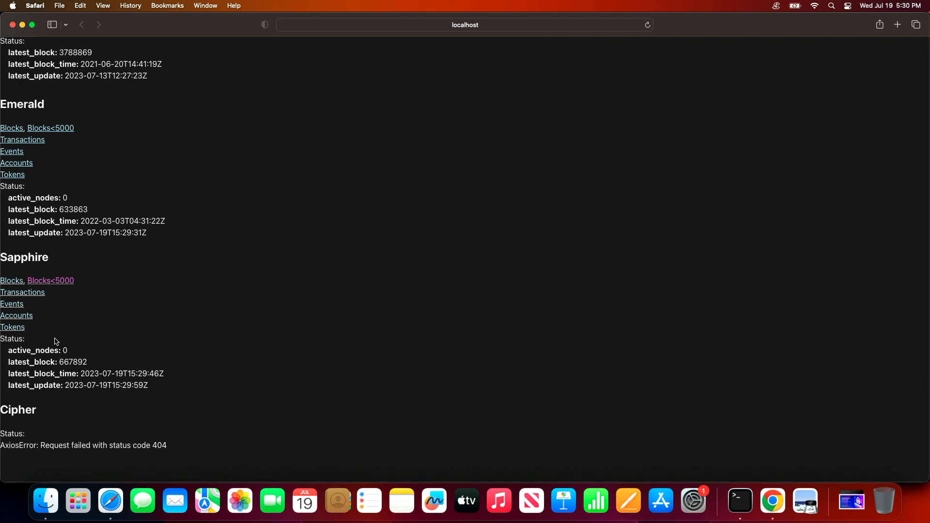
mouse_move(67, 314)
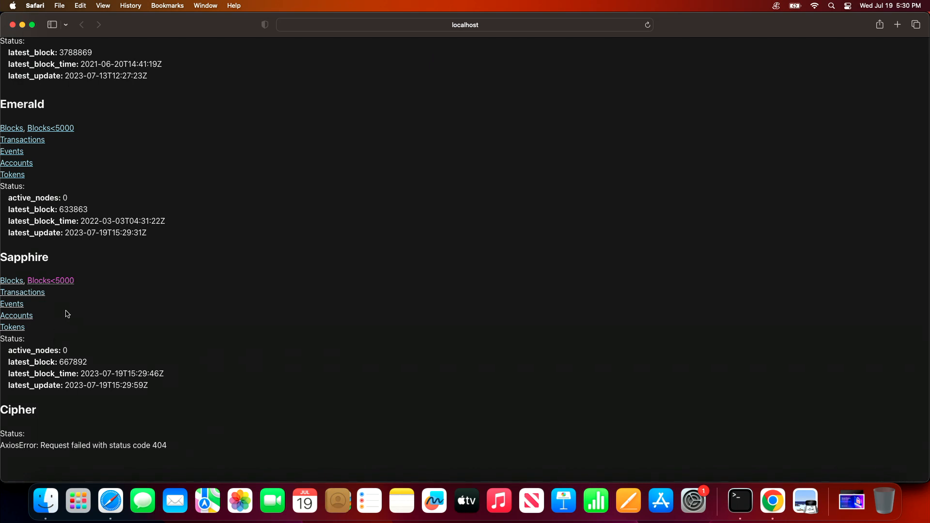
mouse_move(43, 314)
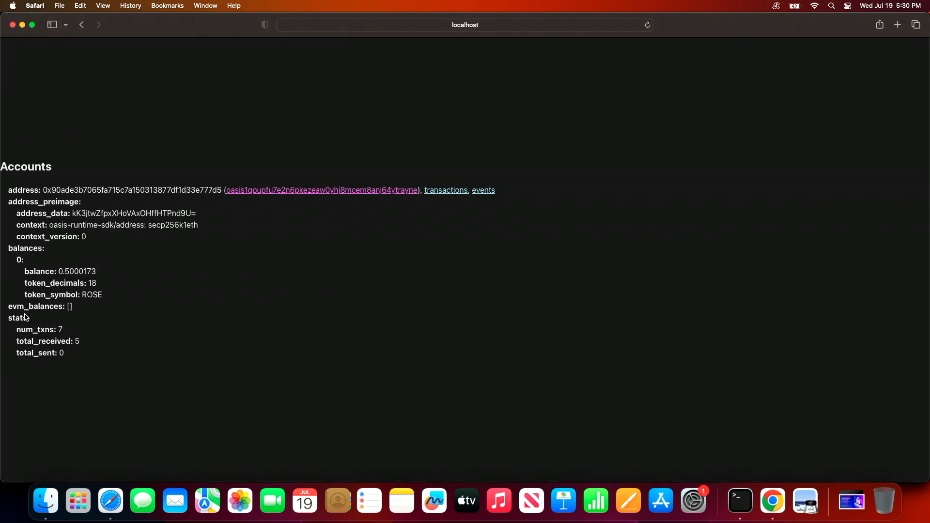
mouse_move(192, 259)
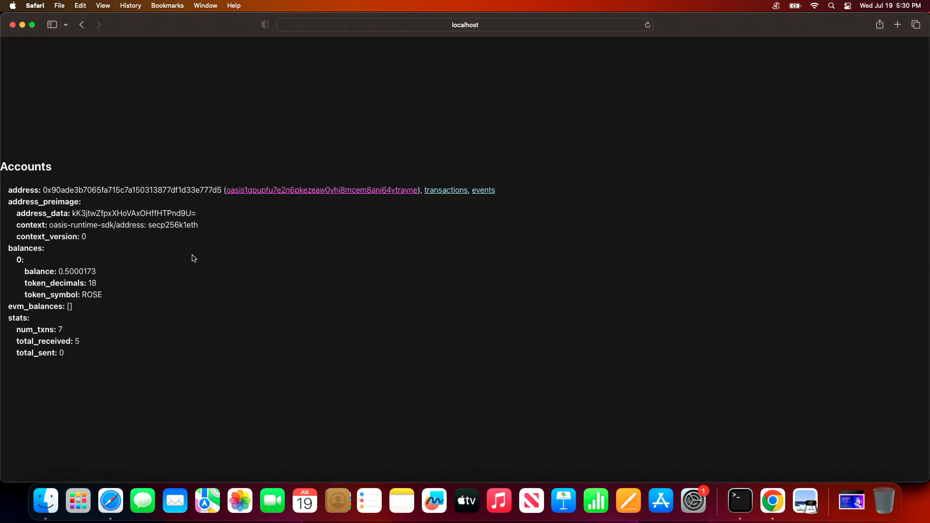
Open the Accounts page showing the 0.5000173 ROSE balance and 7 transactions.
left_click(465, 24)
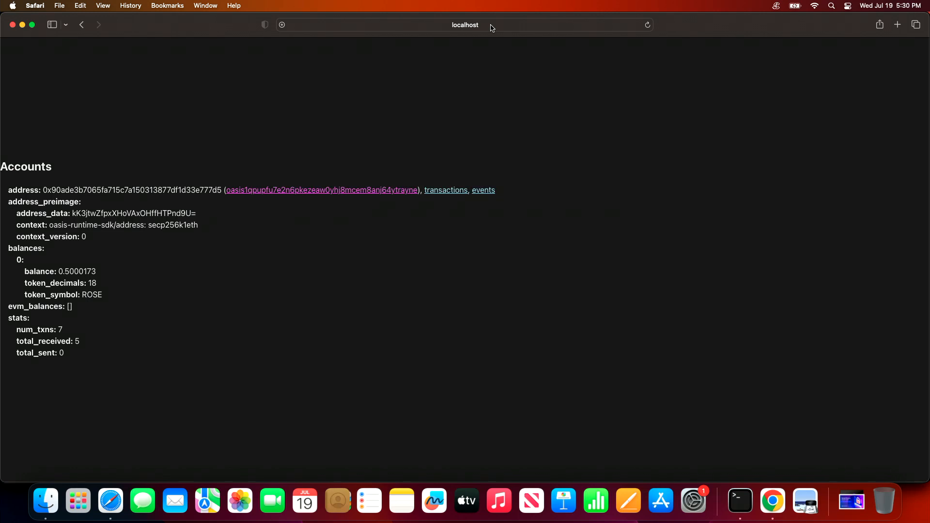
mouse_move(108, 206)
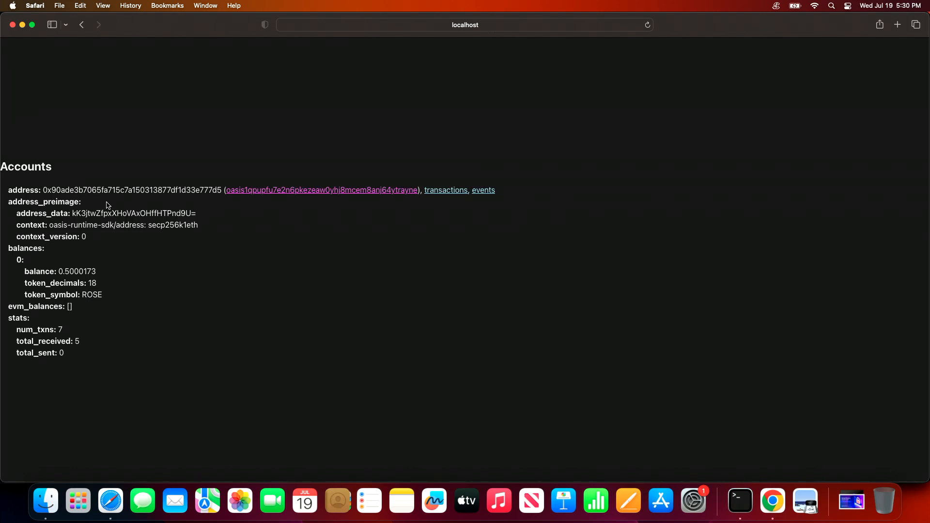
mouse_move(96, 206)
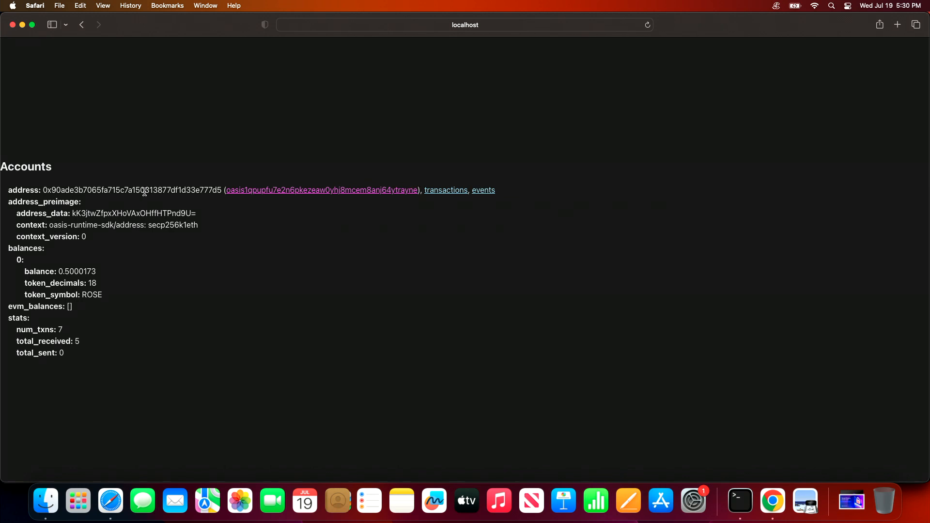
mouse_move(318, 190)
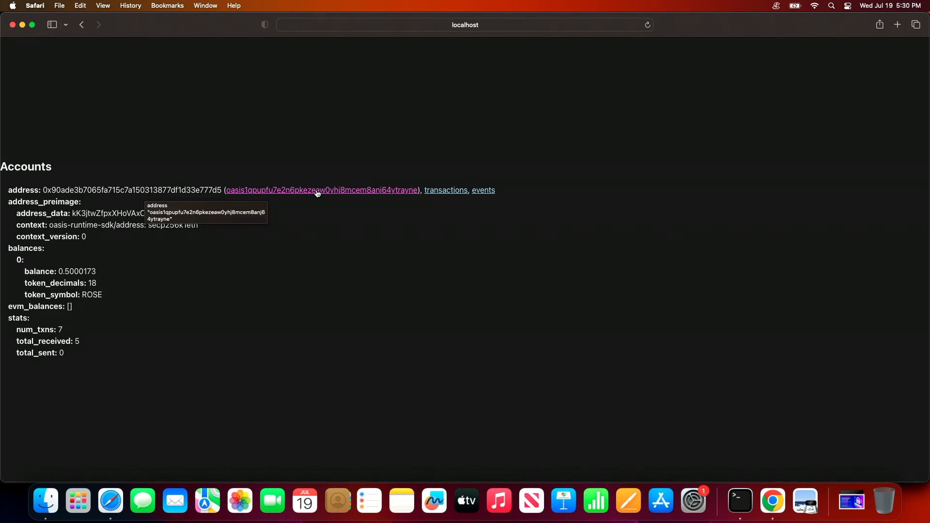
mouse_move(166, 288)
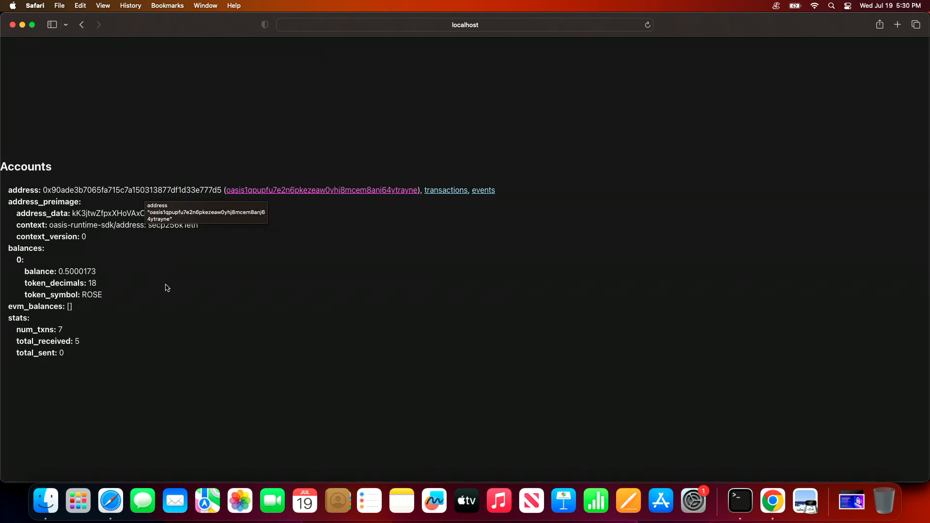
mouse_move(470, 212)
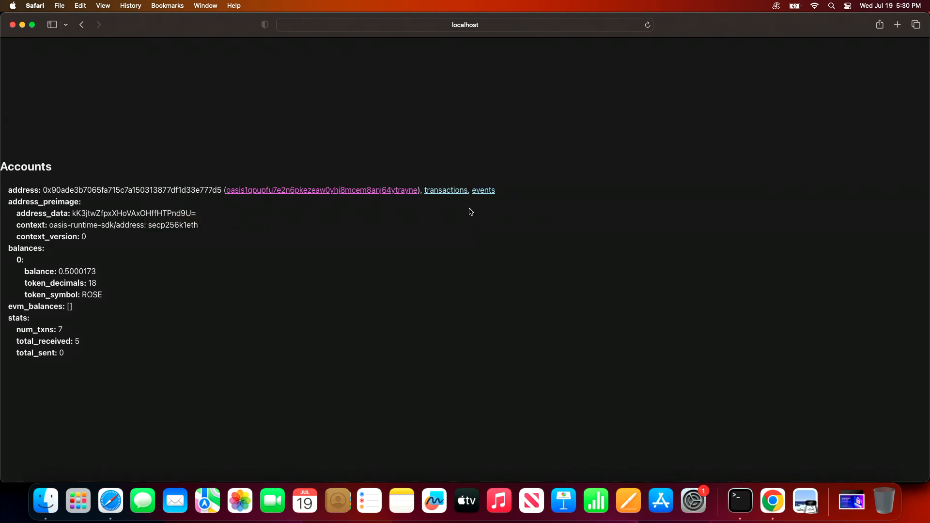
left_click(446, 190)
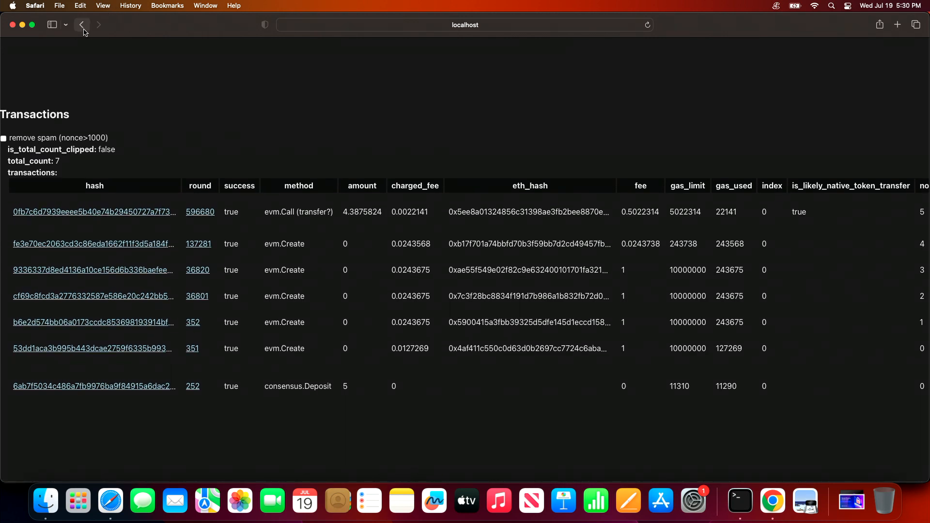
left_click(81, 24)
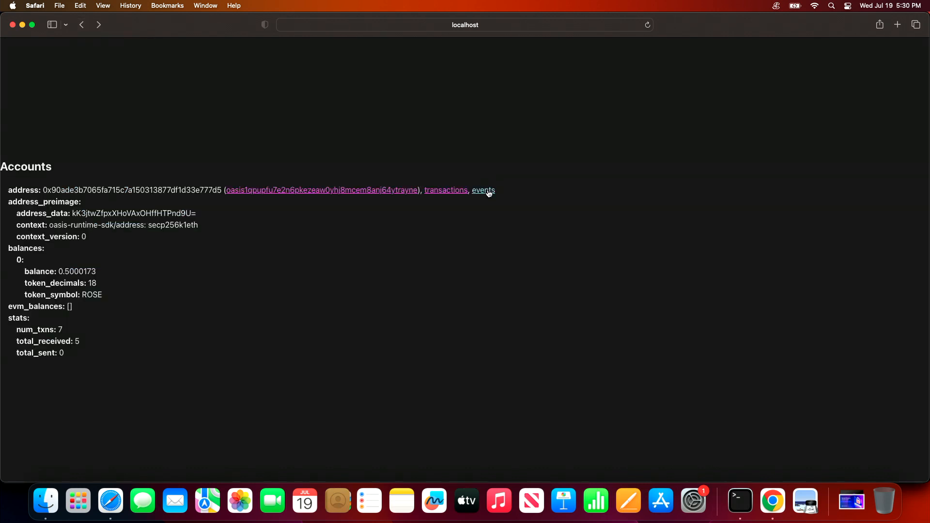
mouse_move(483, 190)
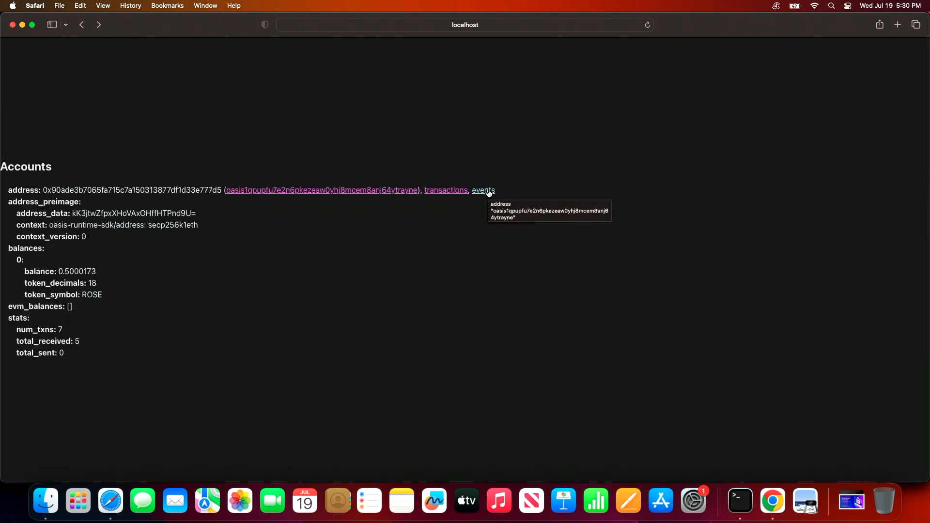
Open the account's events: accounts.mint and consensus_accounts.deposit in round 253.
left_click(483, 190)
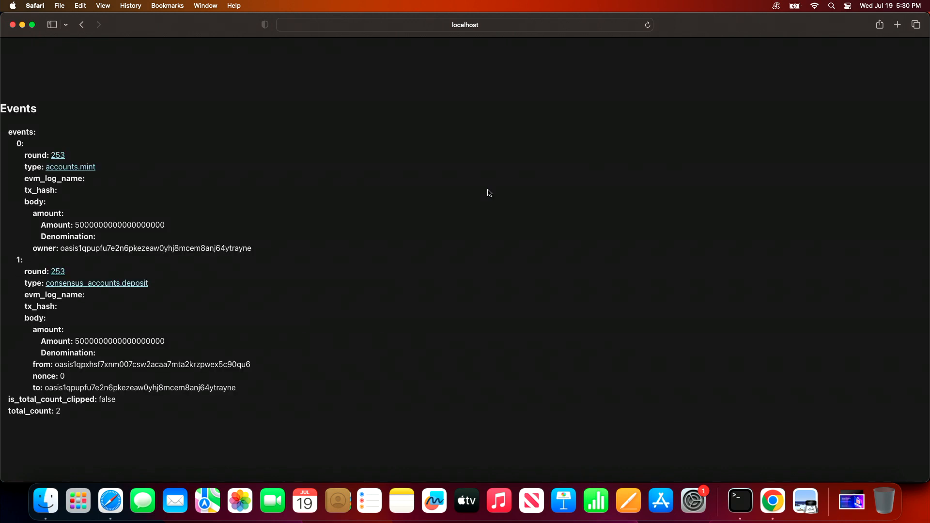
mouse_move(83, 214)
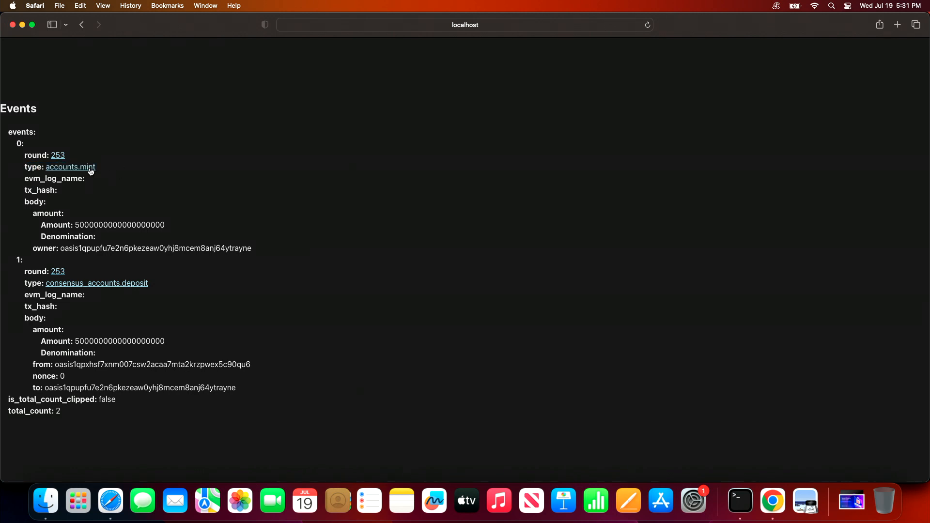
List all accounts.mint events starting at round 667889 and scroll the table.
left_click(70, 167)
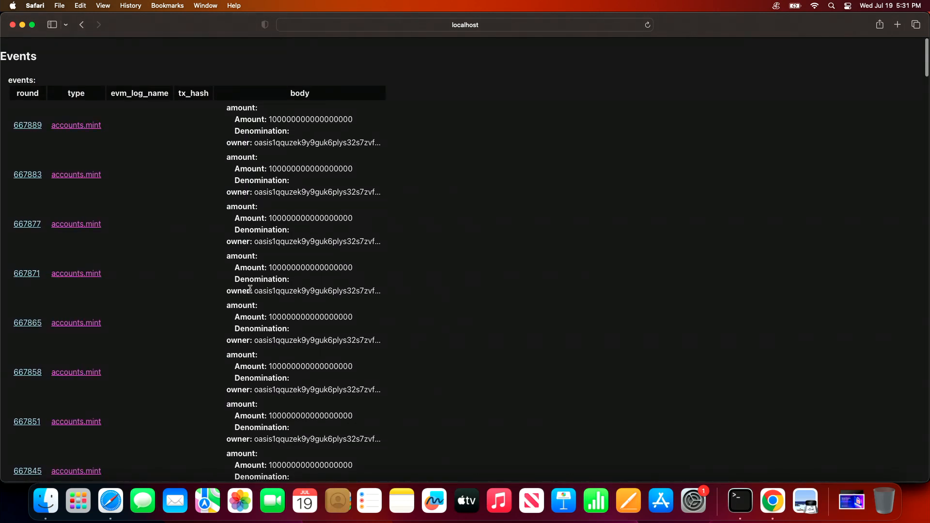
scroll("down", 3)
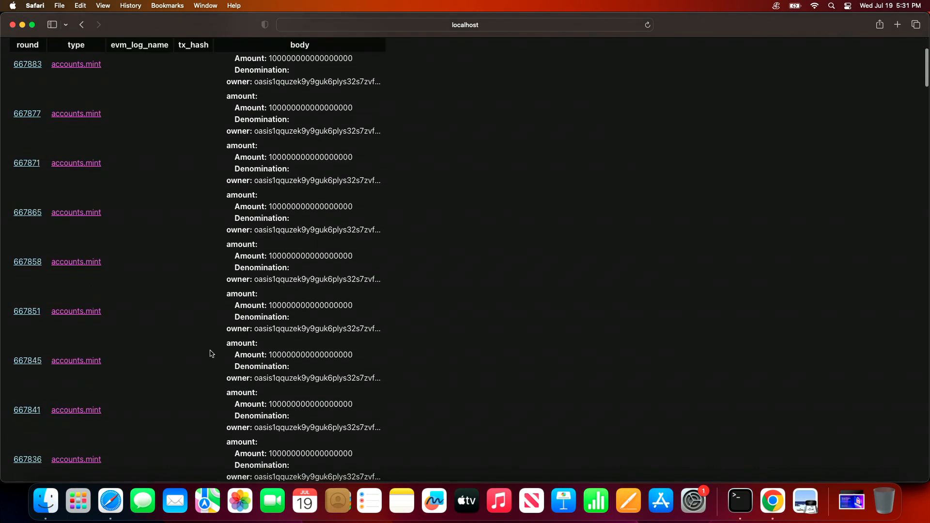
mouse_move(27, 368)
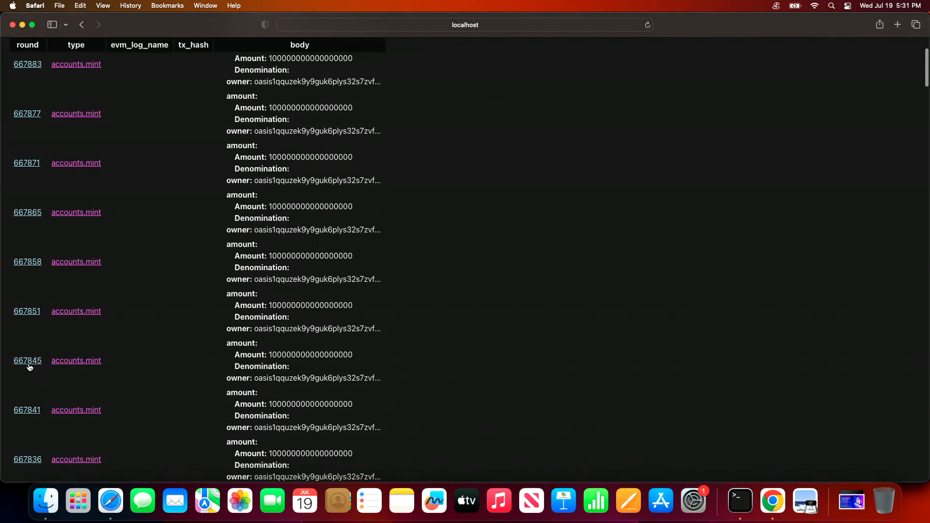
mouse_move(6, 387)
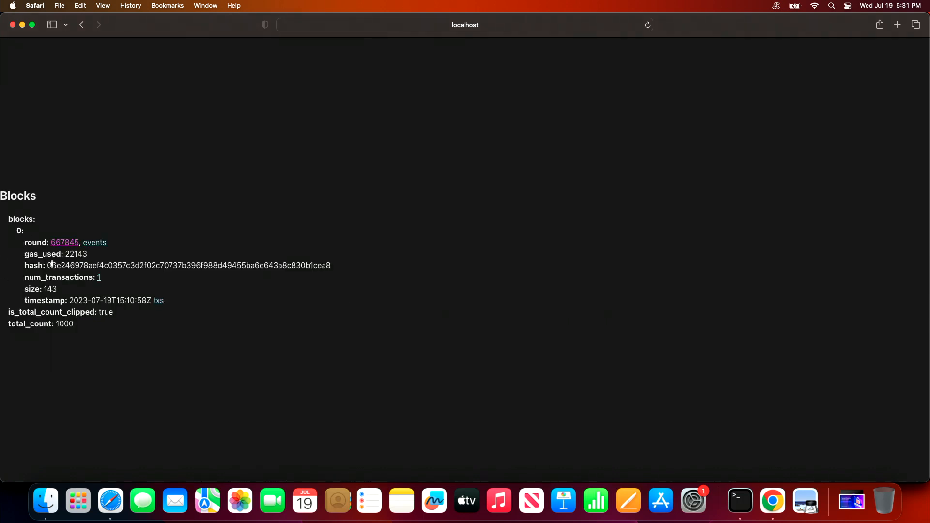
Select block 667845's full hash, then go back to the account page.
triple_click(178, 265)
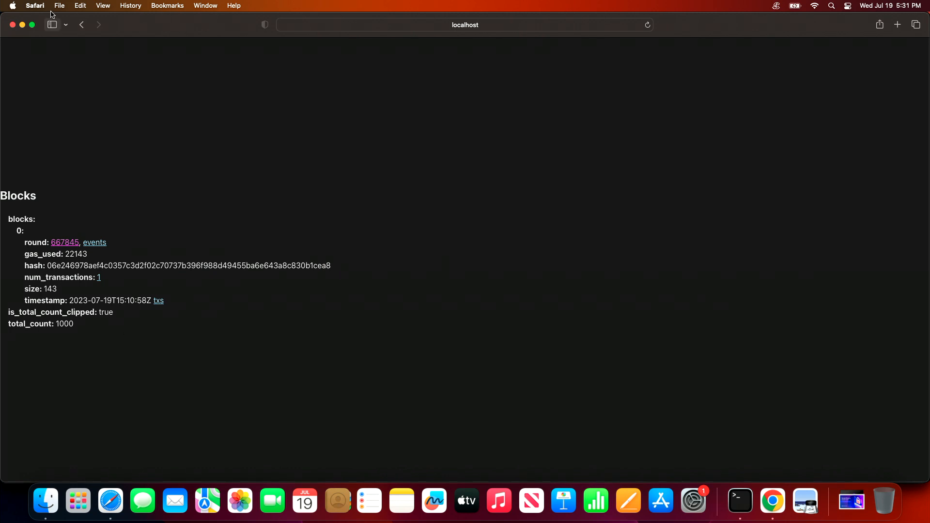
mouse_move(81, 24)
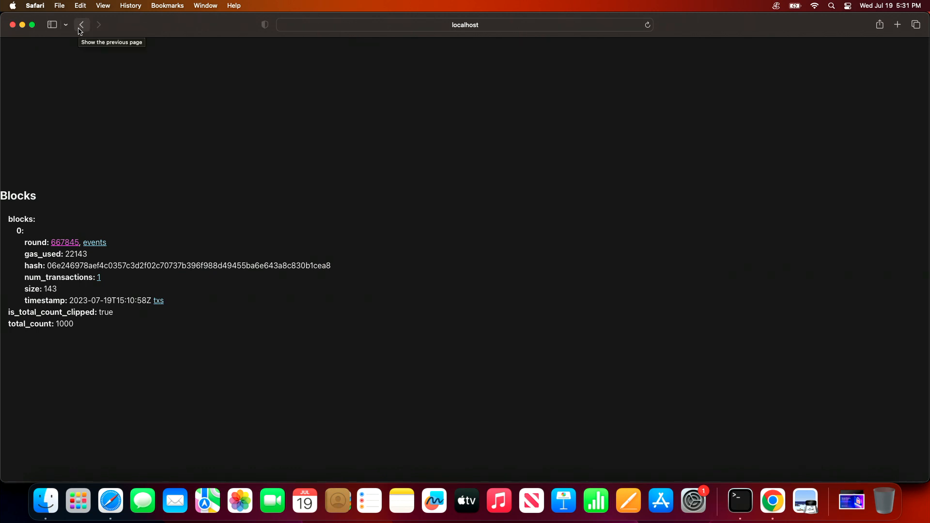
left_click(81, 25)
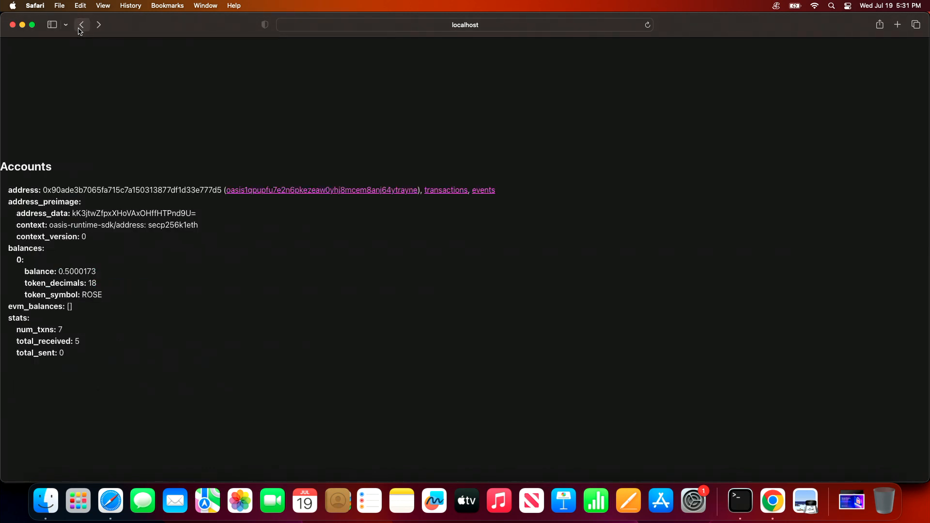
Go back to the overview page listing Consensus, Emerald and Sapphire status.
left_click(81, 24)
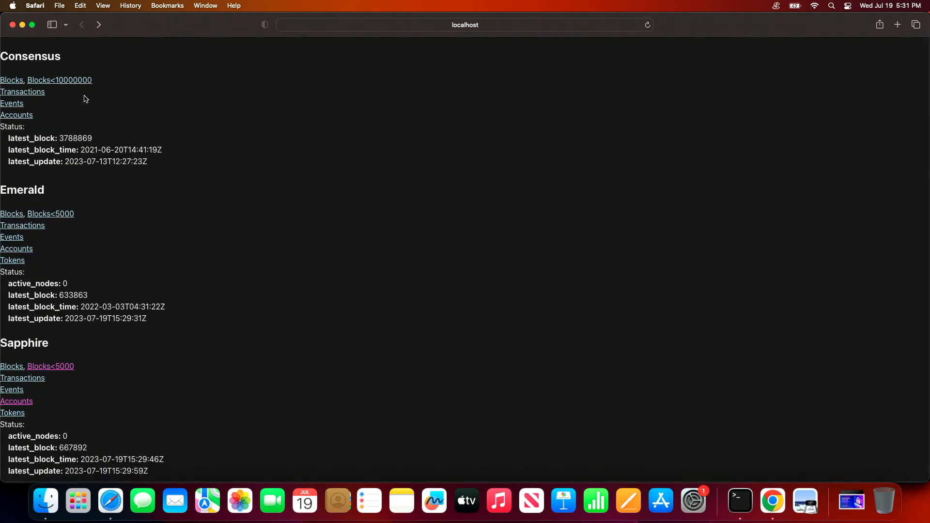
mouse_move(63, 92)
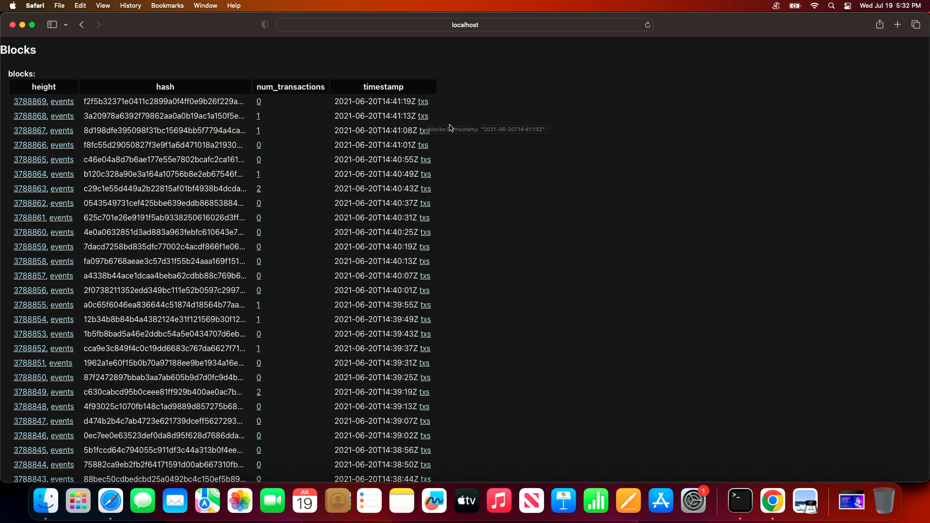
Show the transactions of block 3788868, a single beacon.PVSSReveal call.
left_click(426, 116)
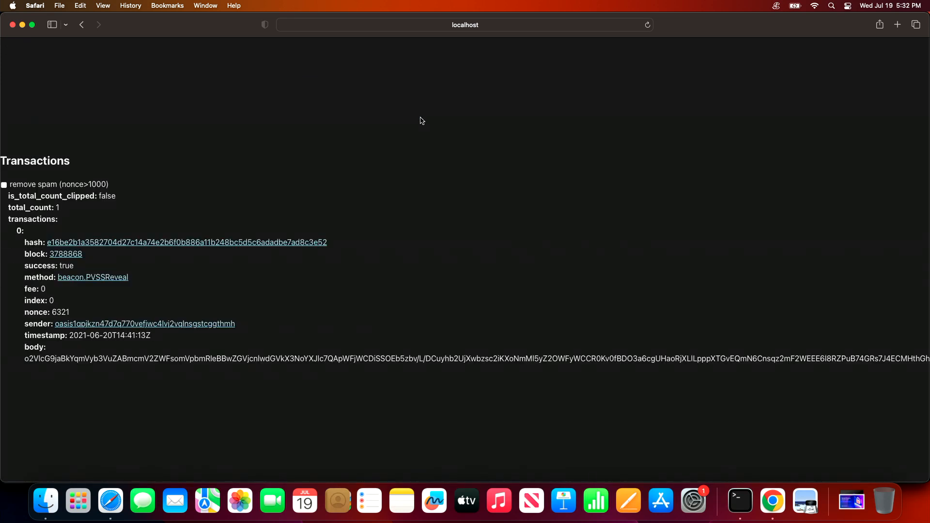
mouse_move(176, 306)
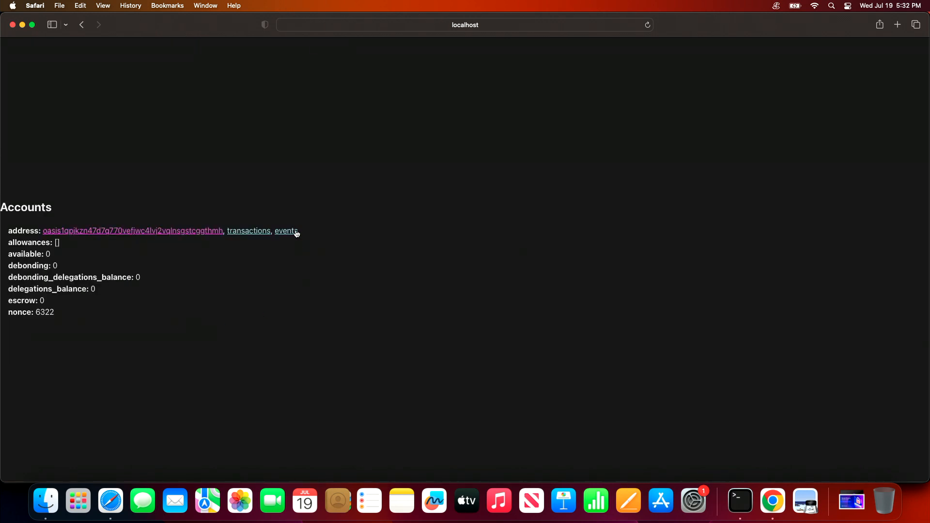
Browse the sender's registry.node registration events from block 3788467 down past 3767432.
left_click(287, 231)
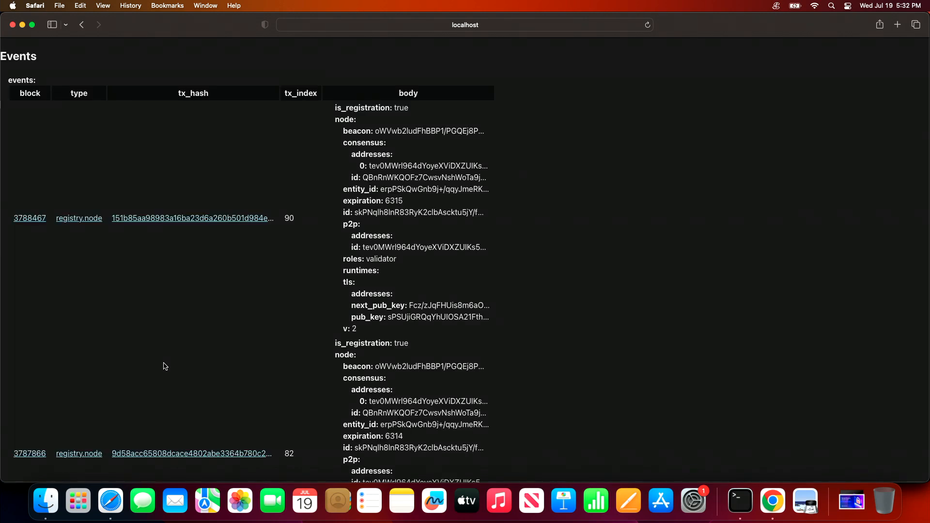
scroll("down", 3)
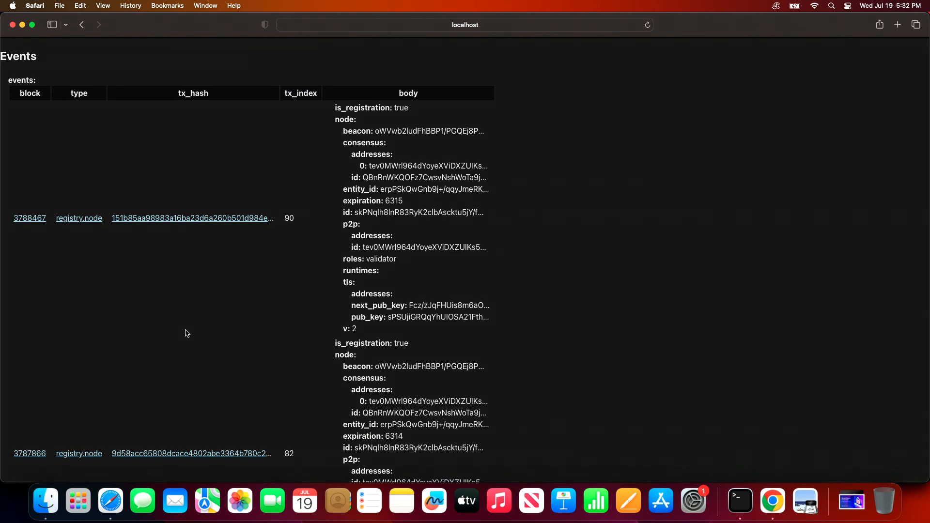
mouse_move(187, 331)
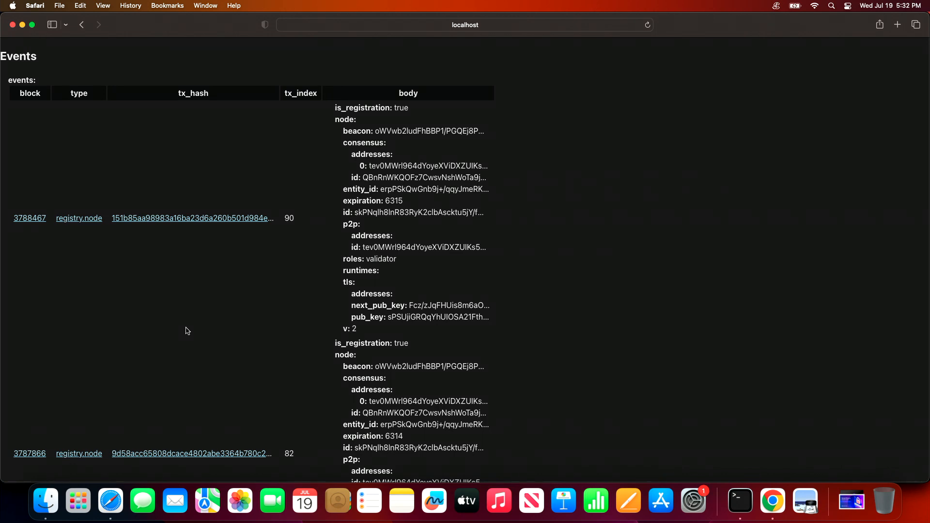
scroll("down", 3)
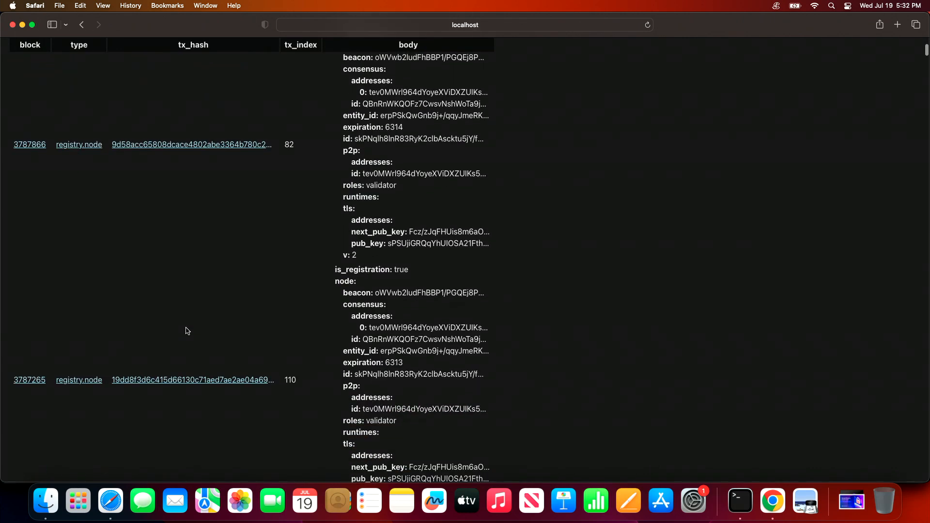
scroll("down", 3)
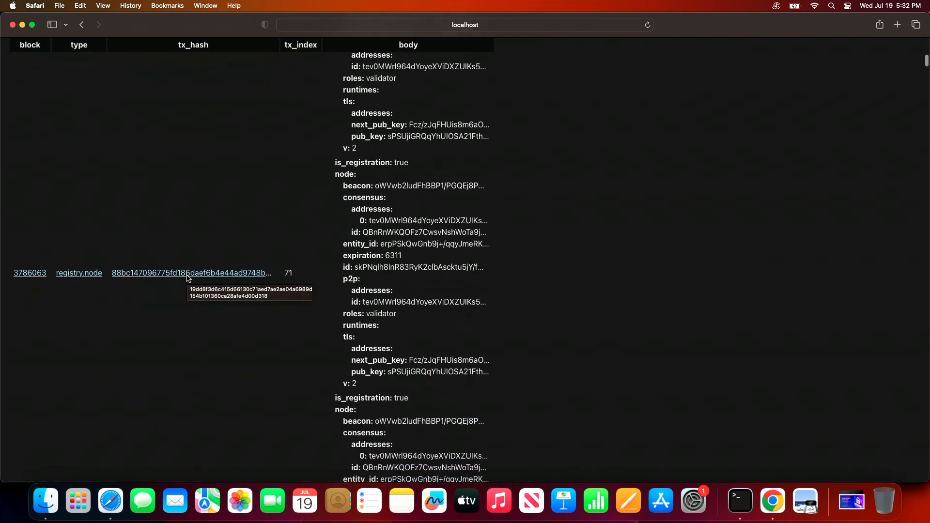
scroll("down", 3)
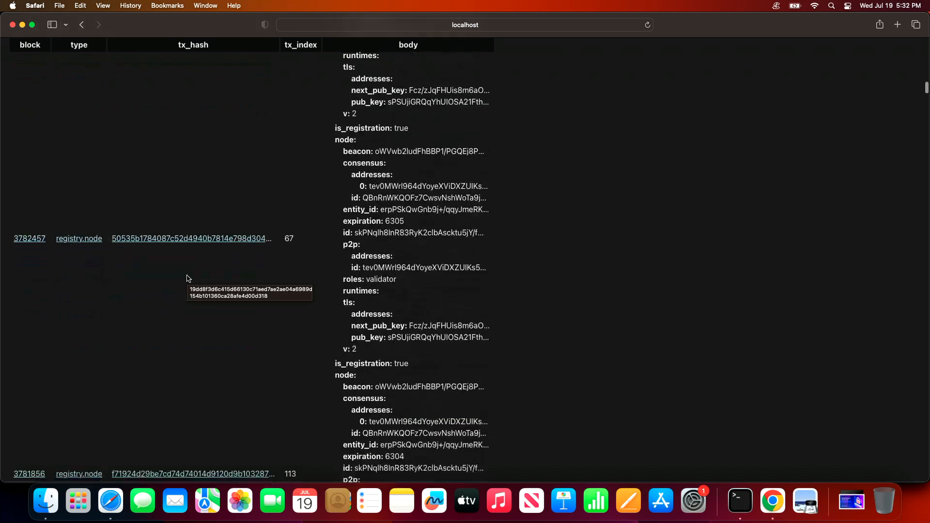
scroll("down", 3)
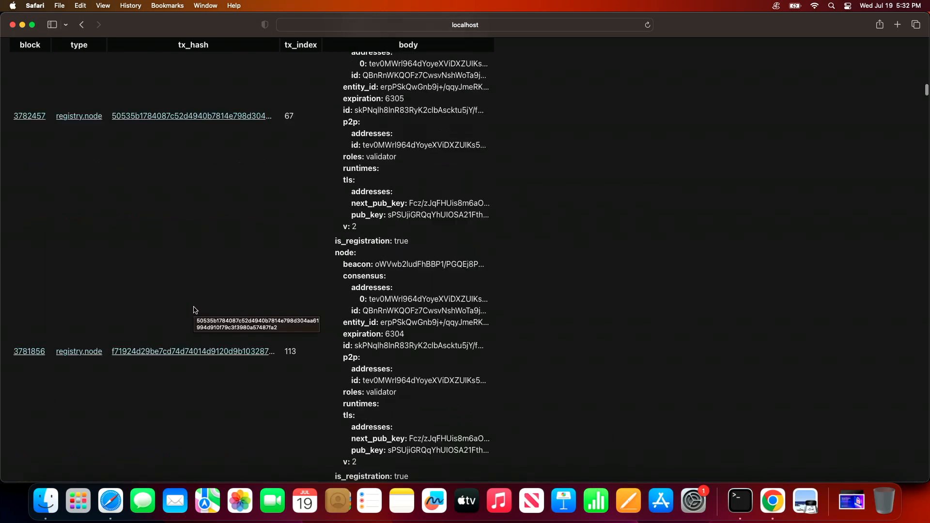
scroll("down", 3)
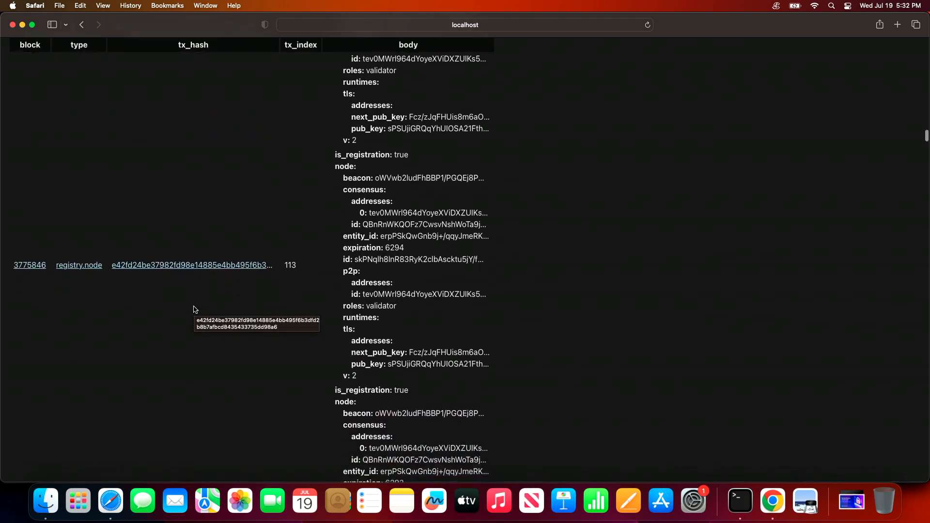
scroll("down", 3)
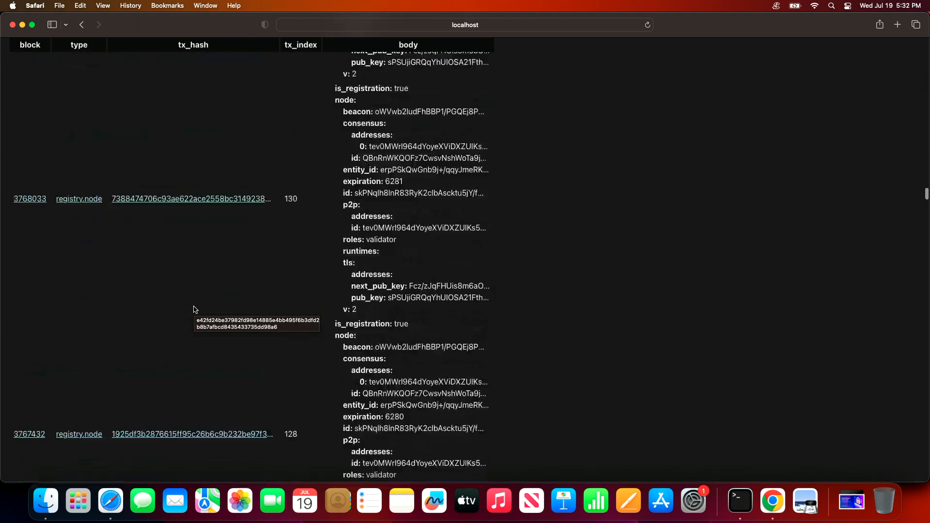
Go back to the Consensus blocks table and scroll past height 3788817.
left_click(82, 24)
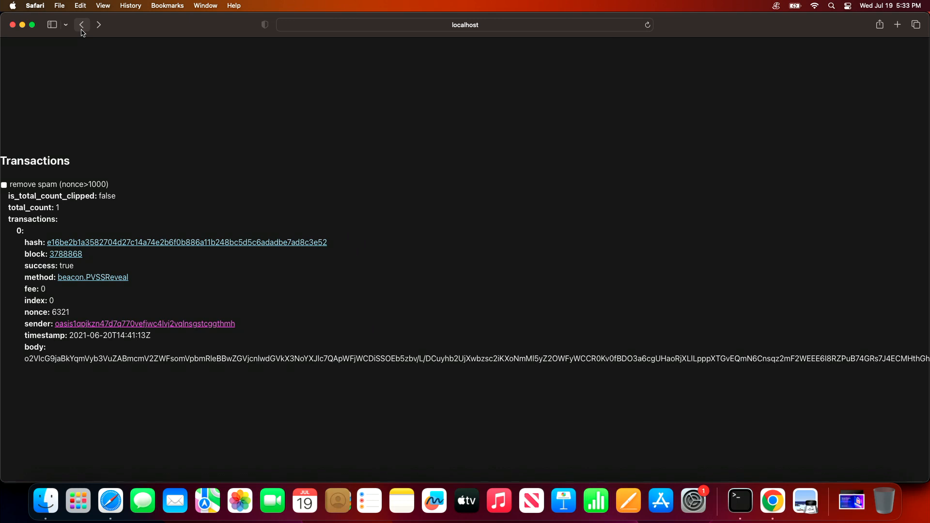
left_click(647, 24)
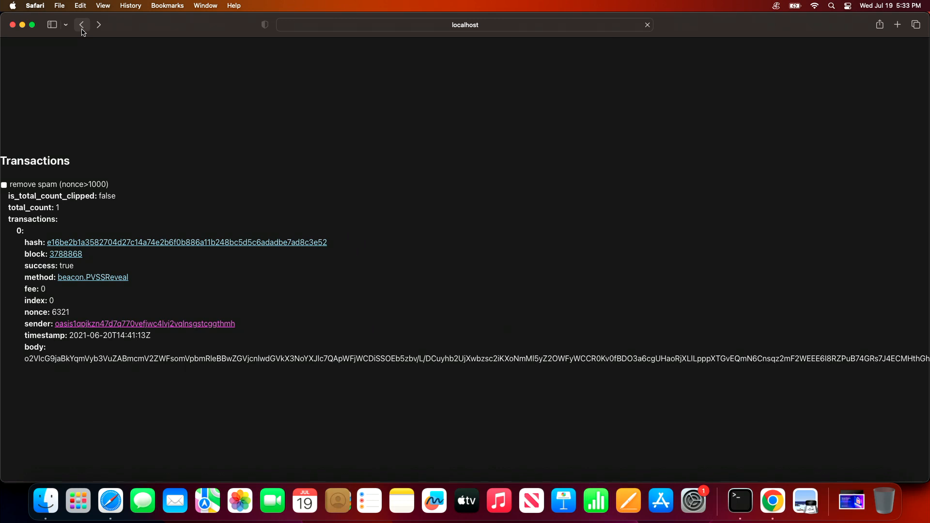
left_click(81, 24)
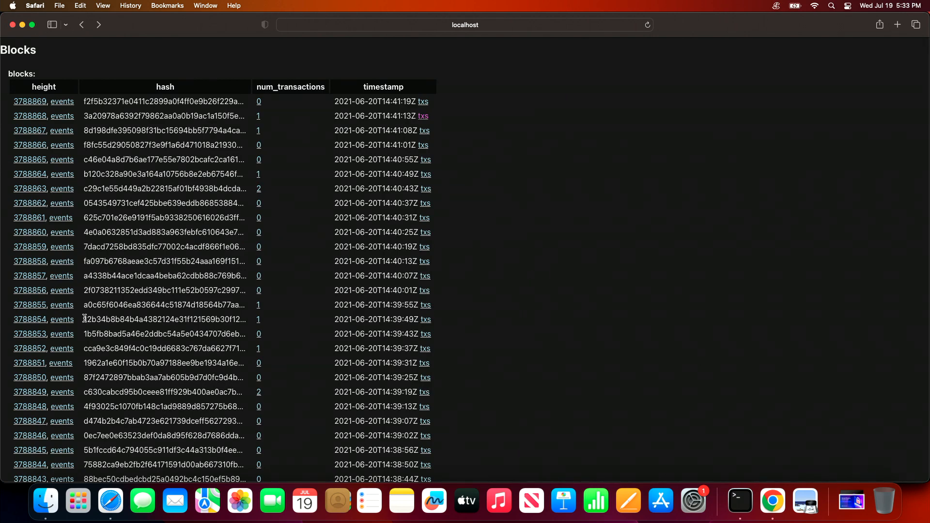
scroll("down", 3)
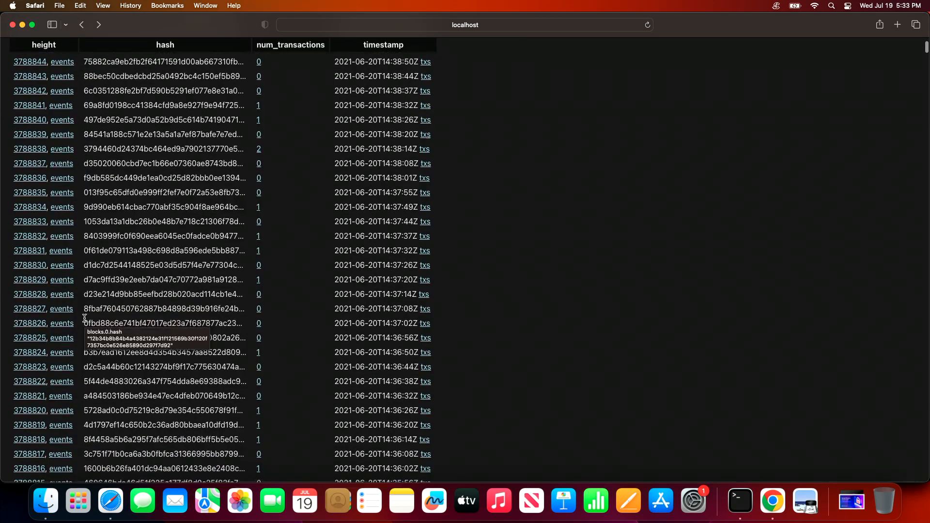
mouse_move(155, 309)
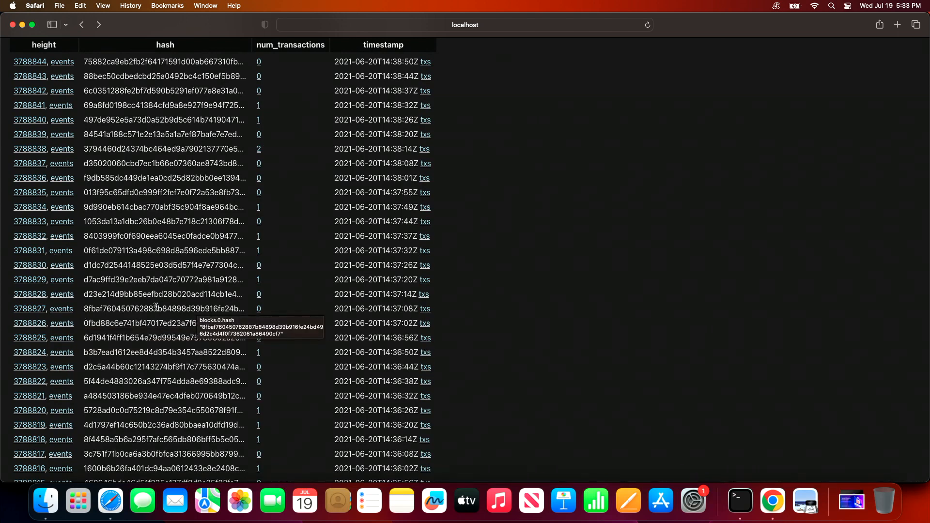